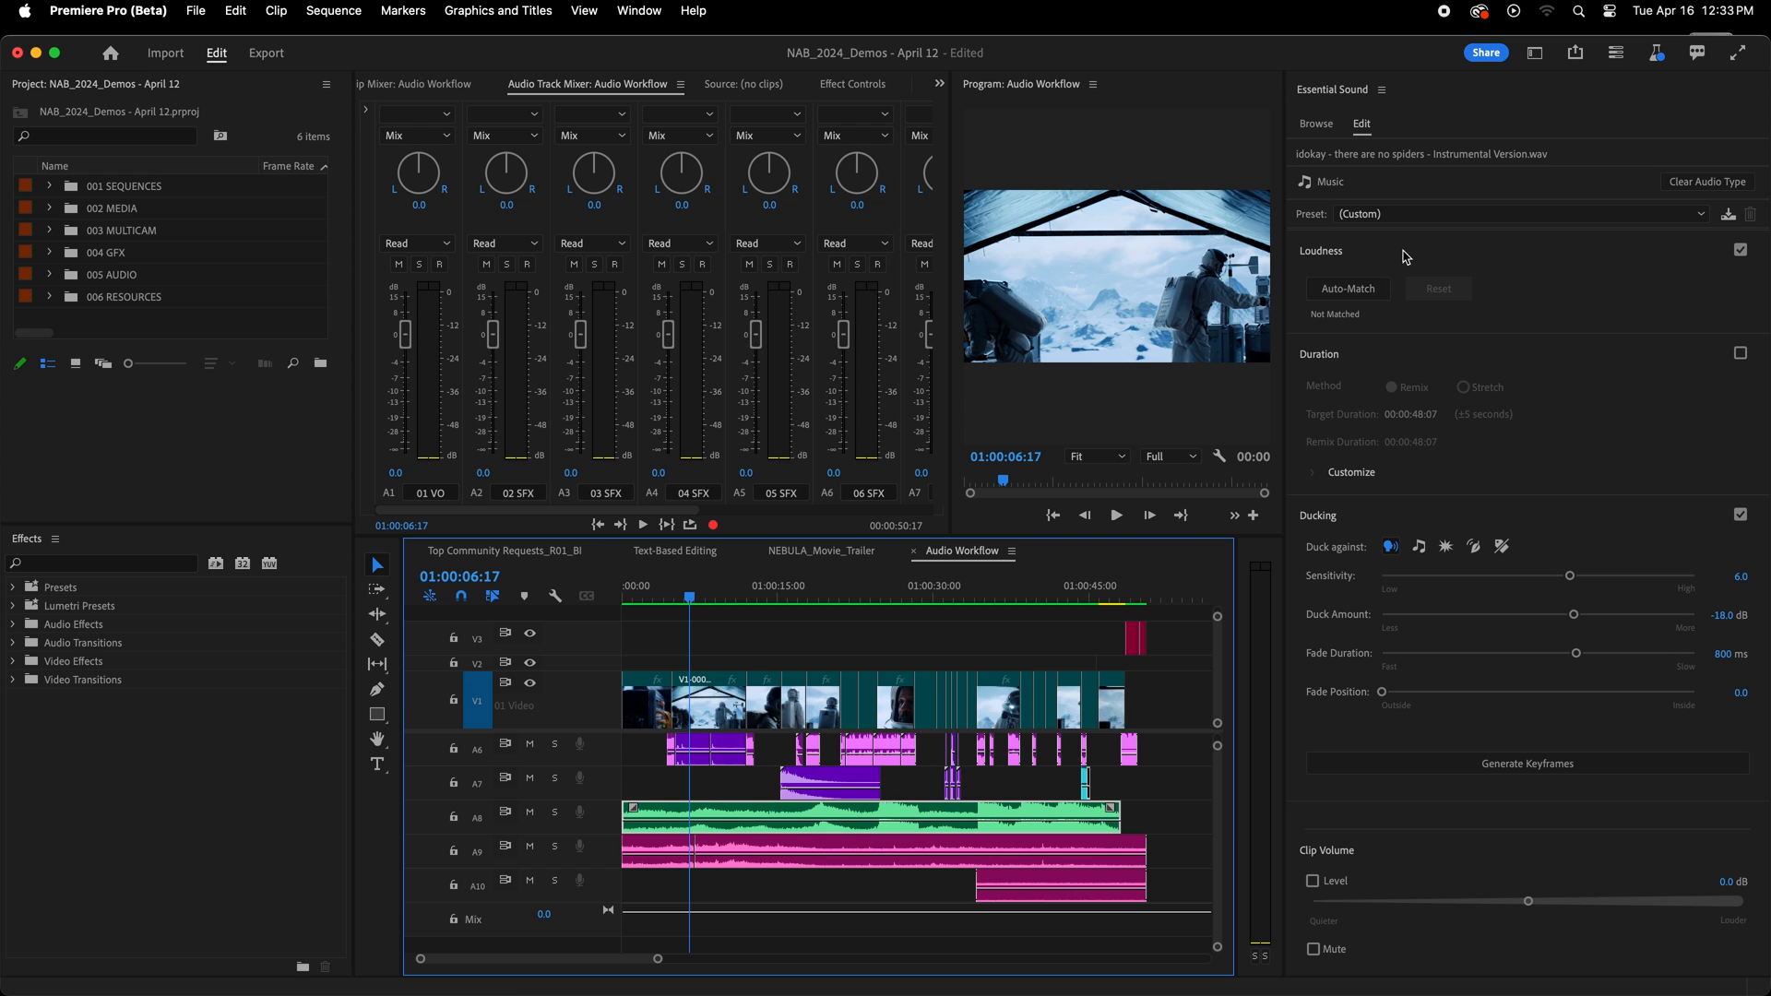
{"action": "mouse_move", "coordinate": [1573, 600]}
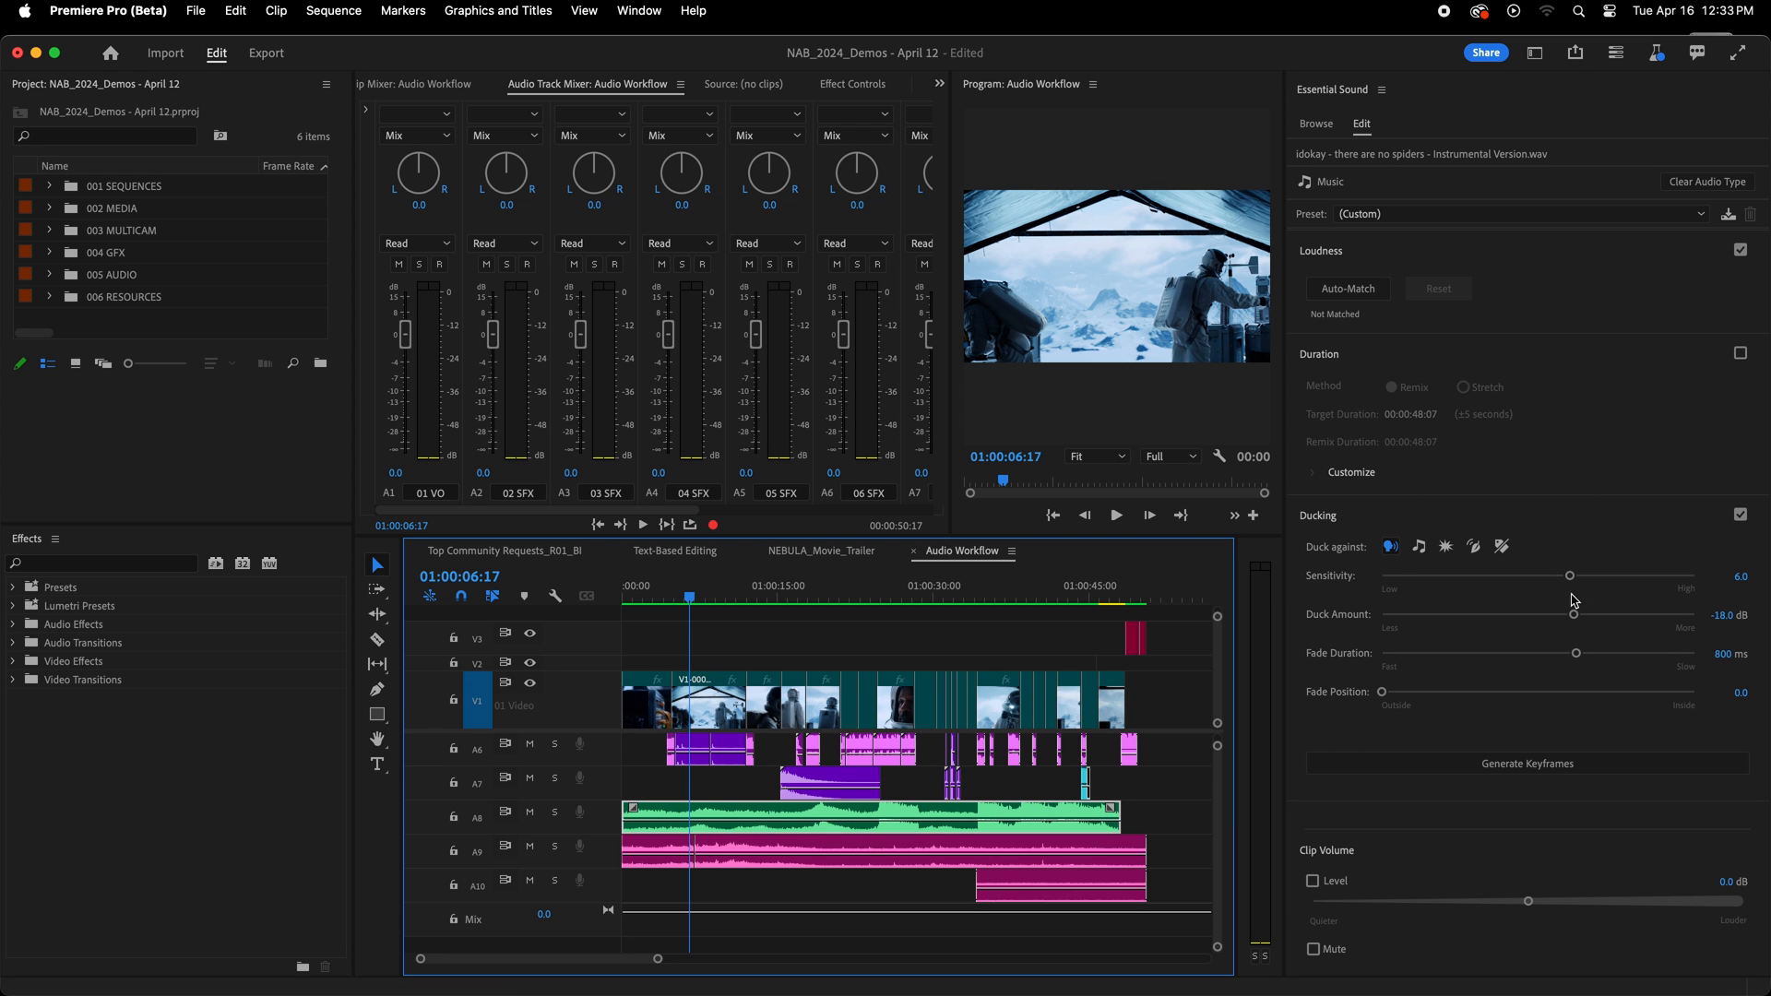
{"action": "mouse_move", "coordinate": [1391, 546]}
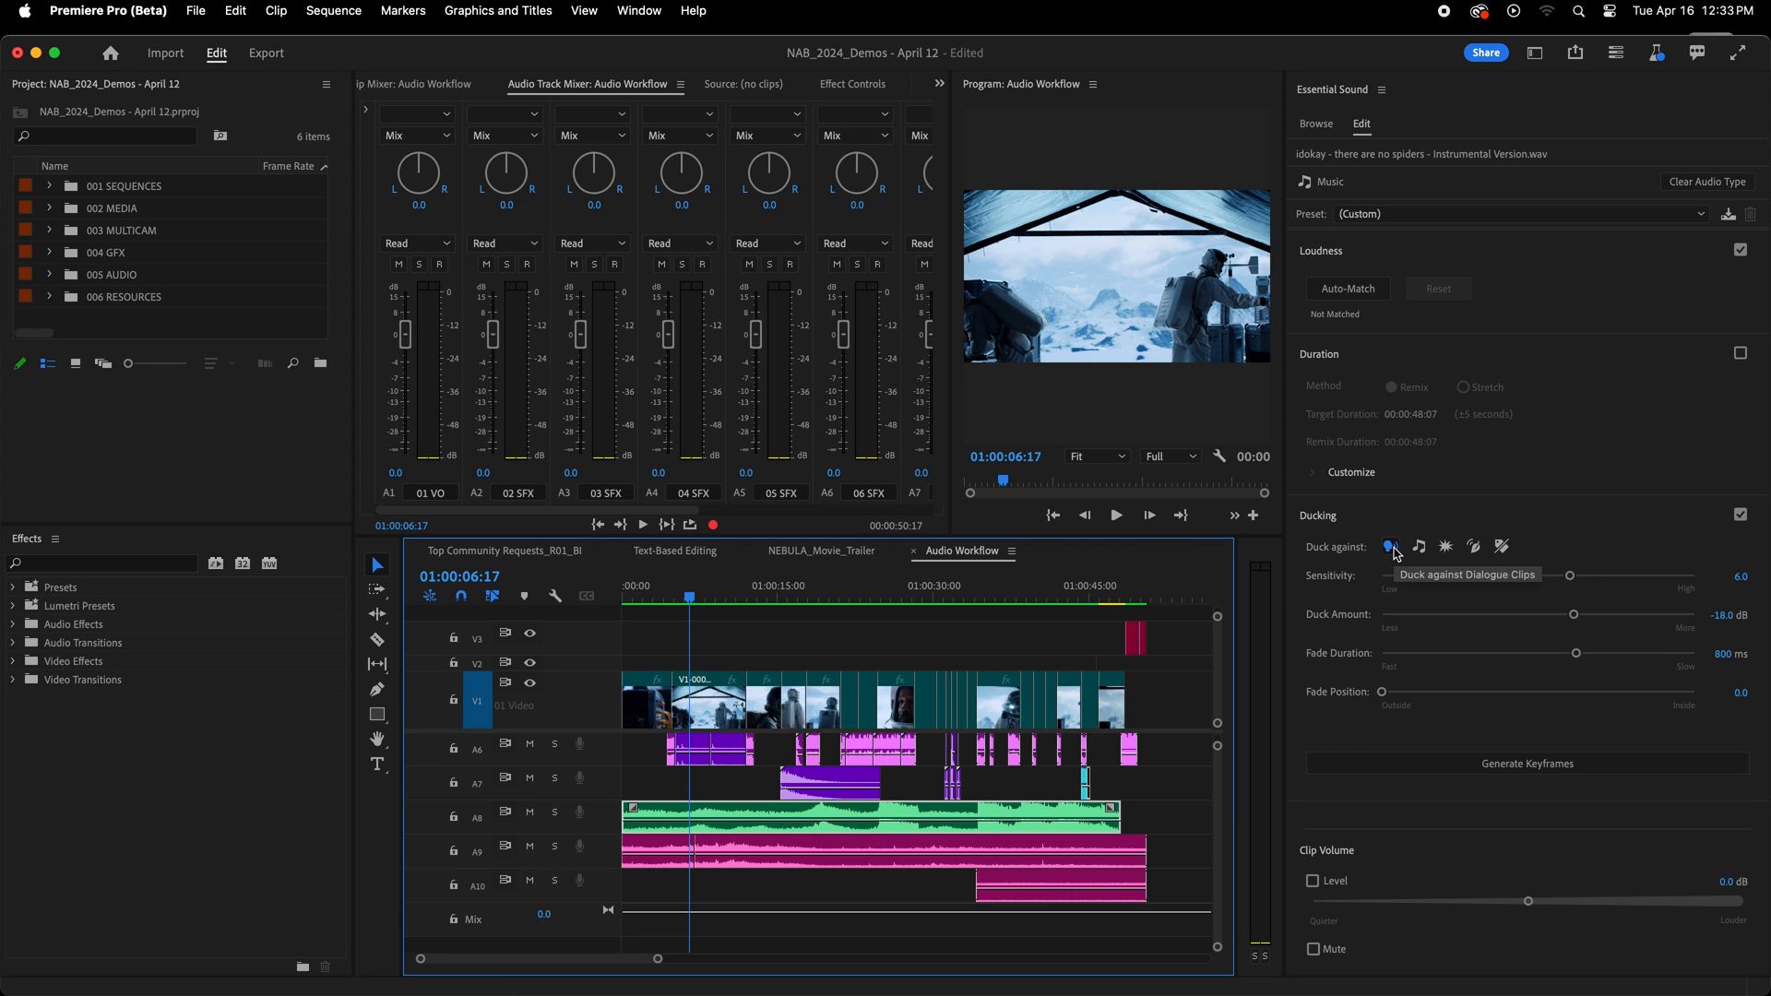
{"action": "mouse_move", "coordinate": [1415, 554]}
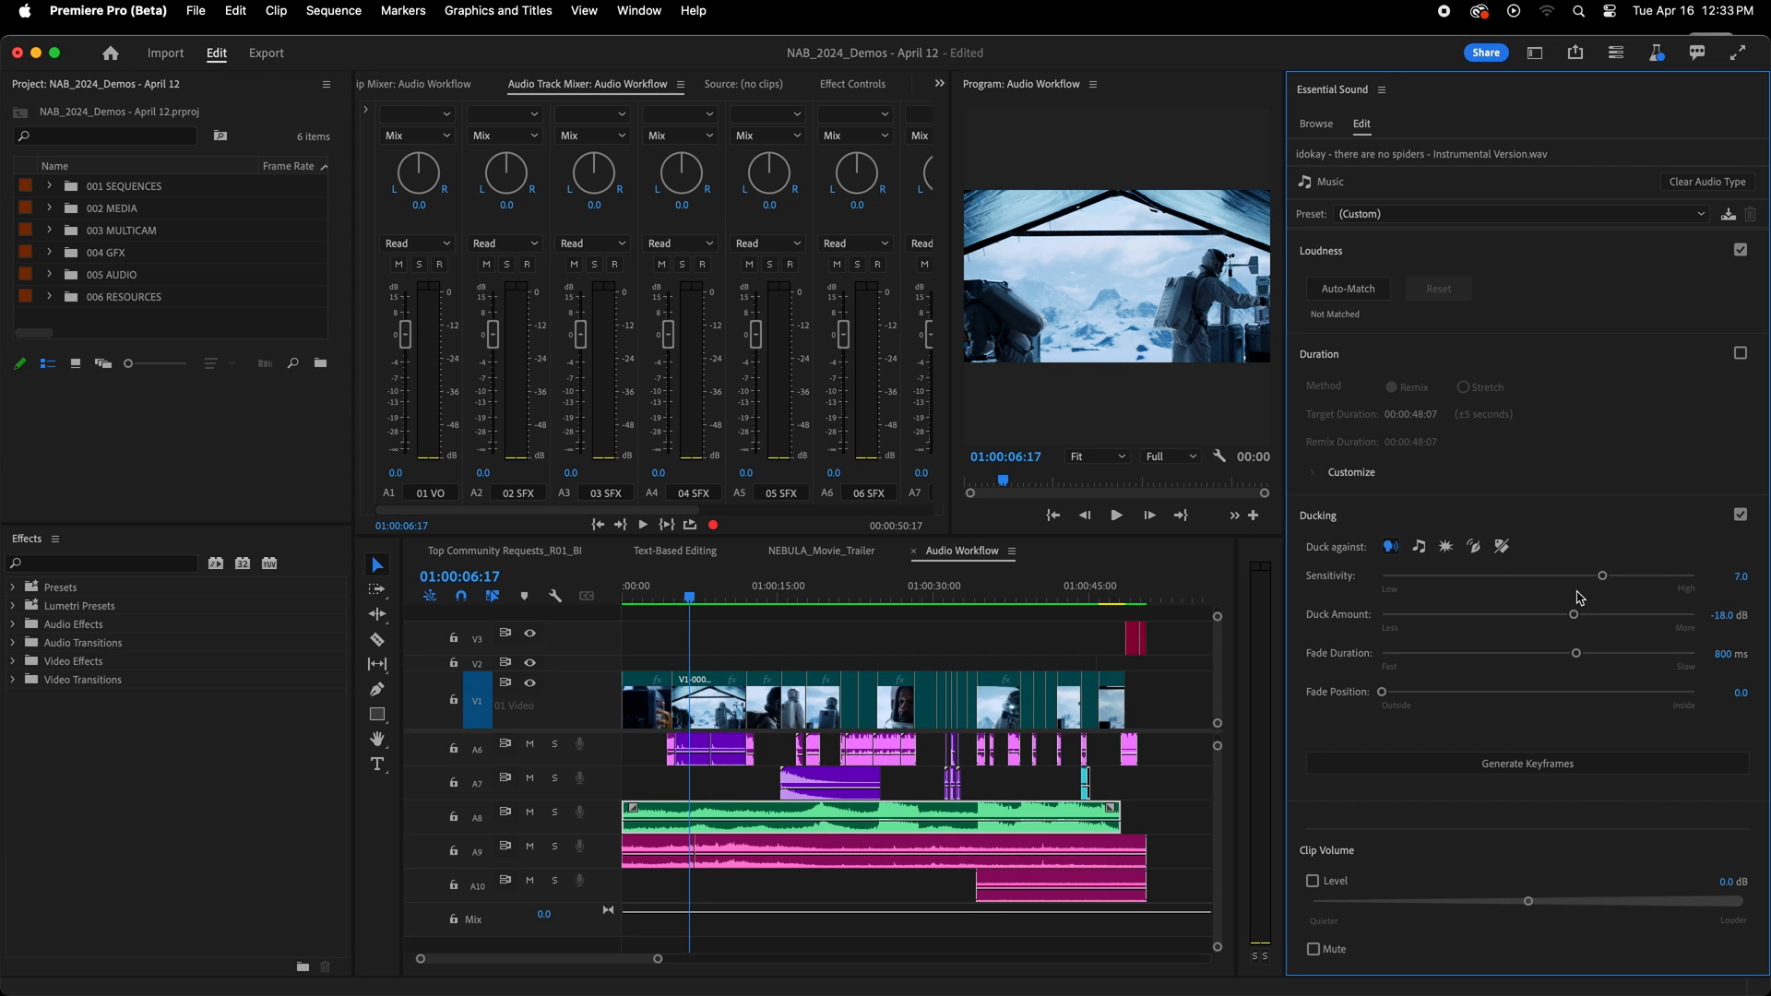
Duck the music -20 dB with a 515 ms fade and generate the ducking keyframes.
{"action": "left_click_drag", "start_coordinate": [1576, 615], "coordinate": [1565, 614]}
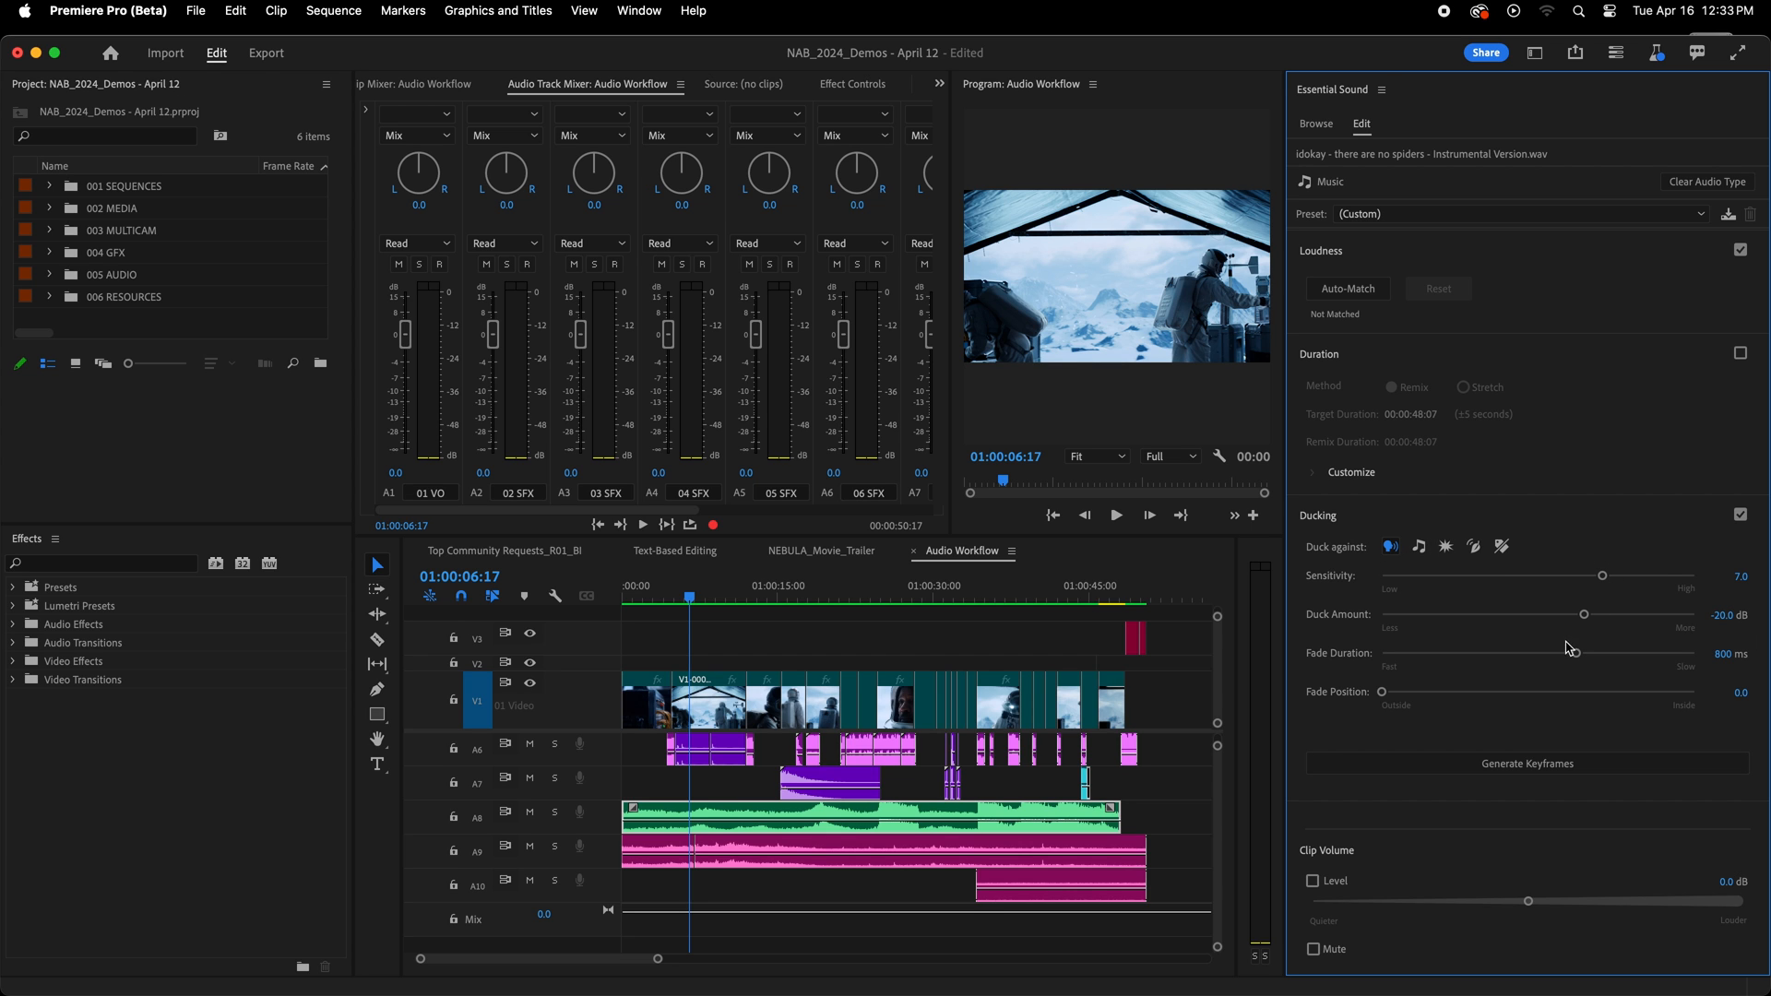
{"action": "left_click_drag", "start_coordinate": [1601, 653], "coordinate": [1536, 653]}
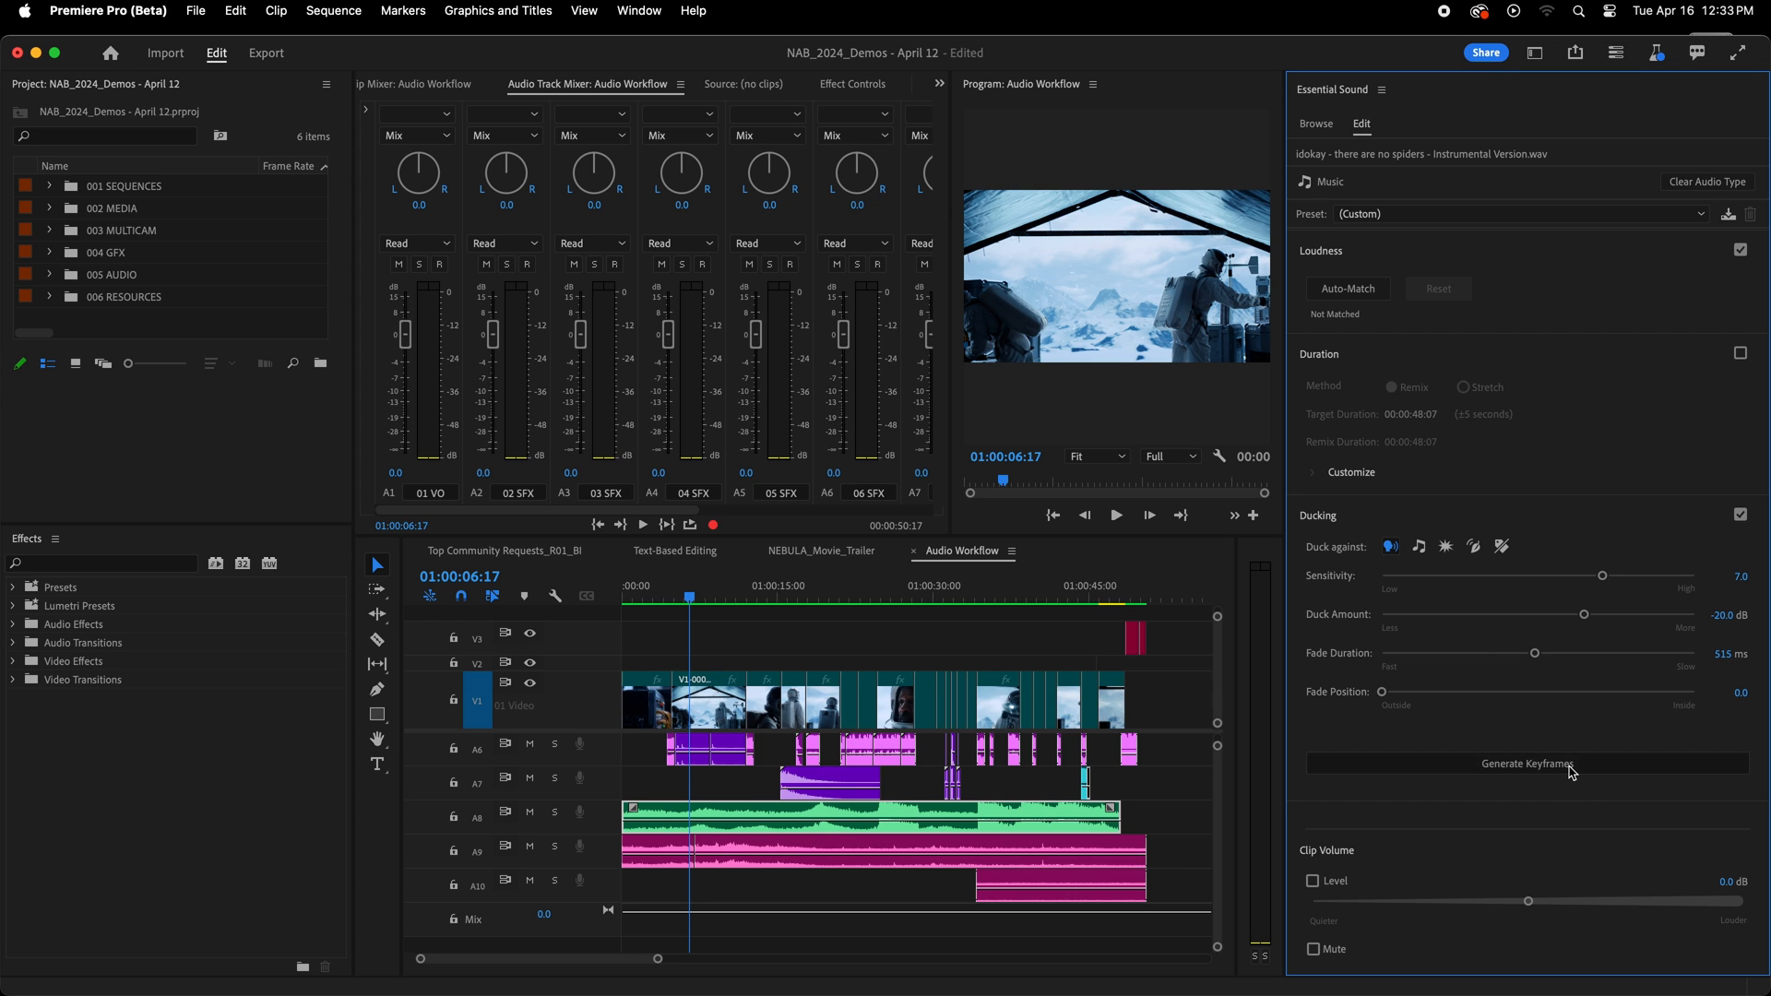
{"action": "left_click", "coordinate": [1525, 762]}
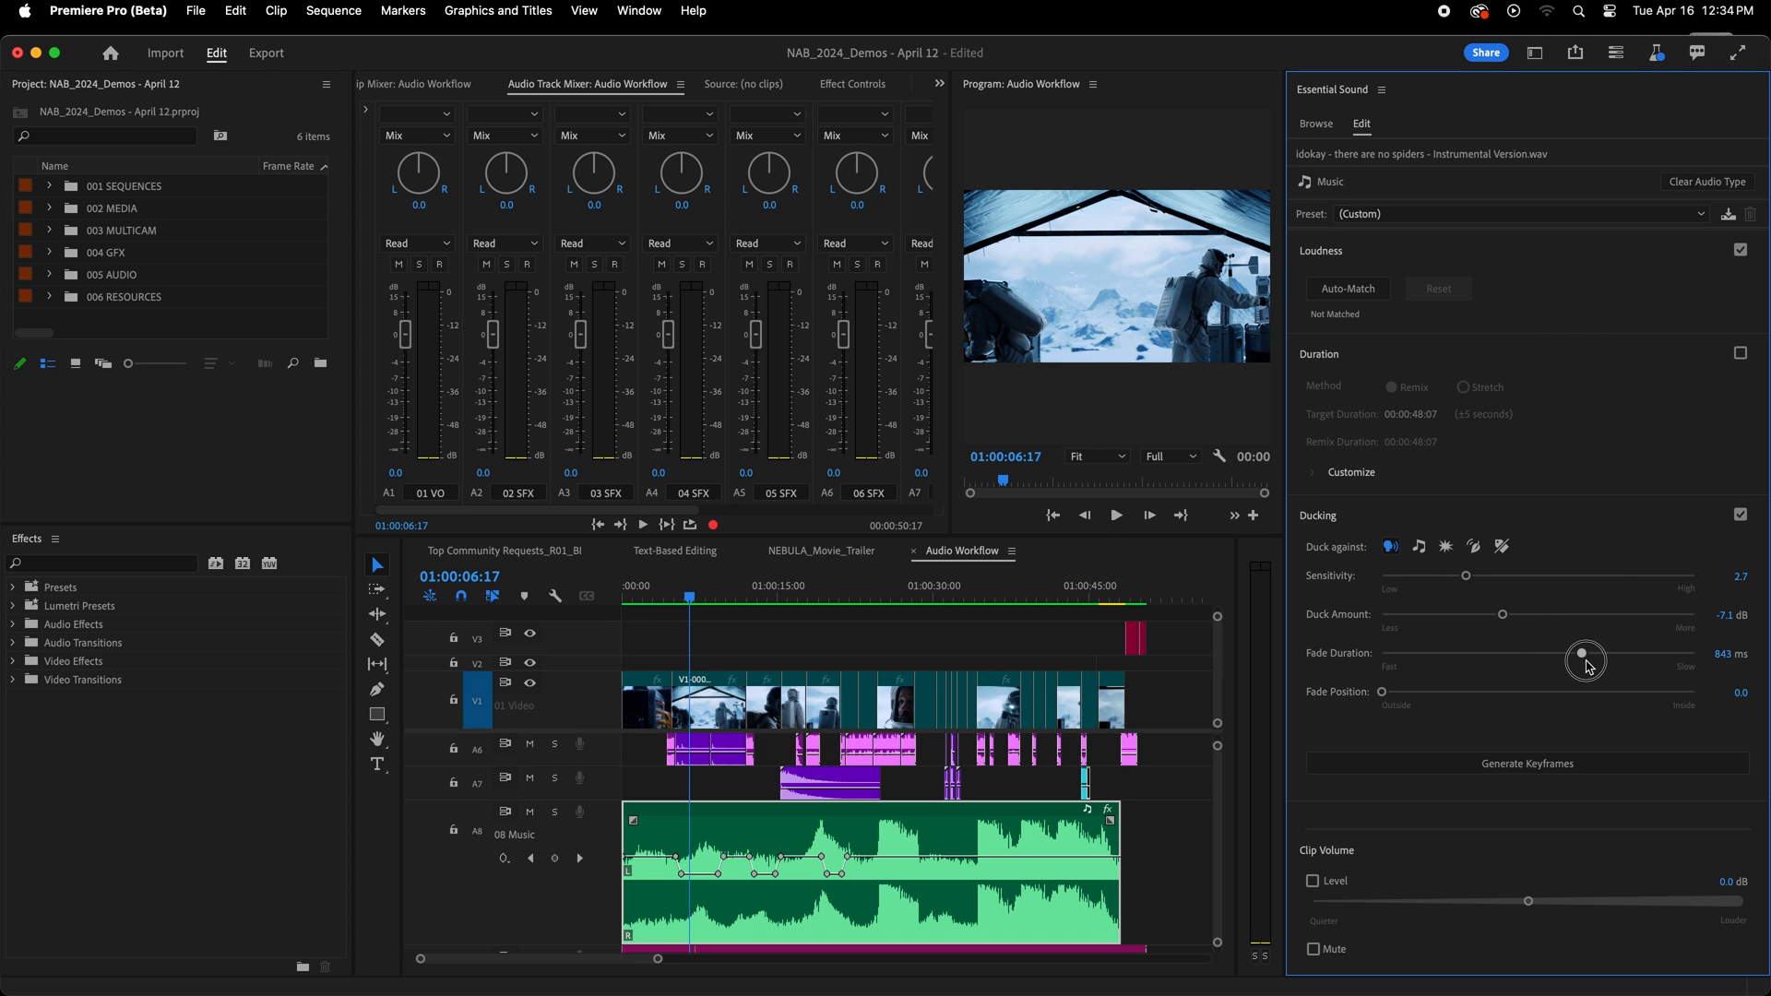
Regenerate the 08 Music ducking keyframes at a 1223 ms fade, then lower the fade to 592 ms.
{"action": "left_click_drag", "start_coordinate": [1584, 660], "coordinate": [1623, 653]}
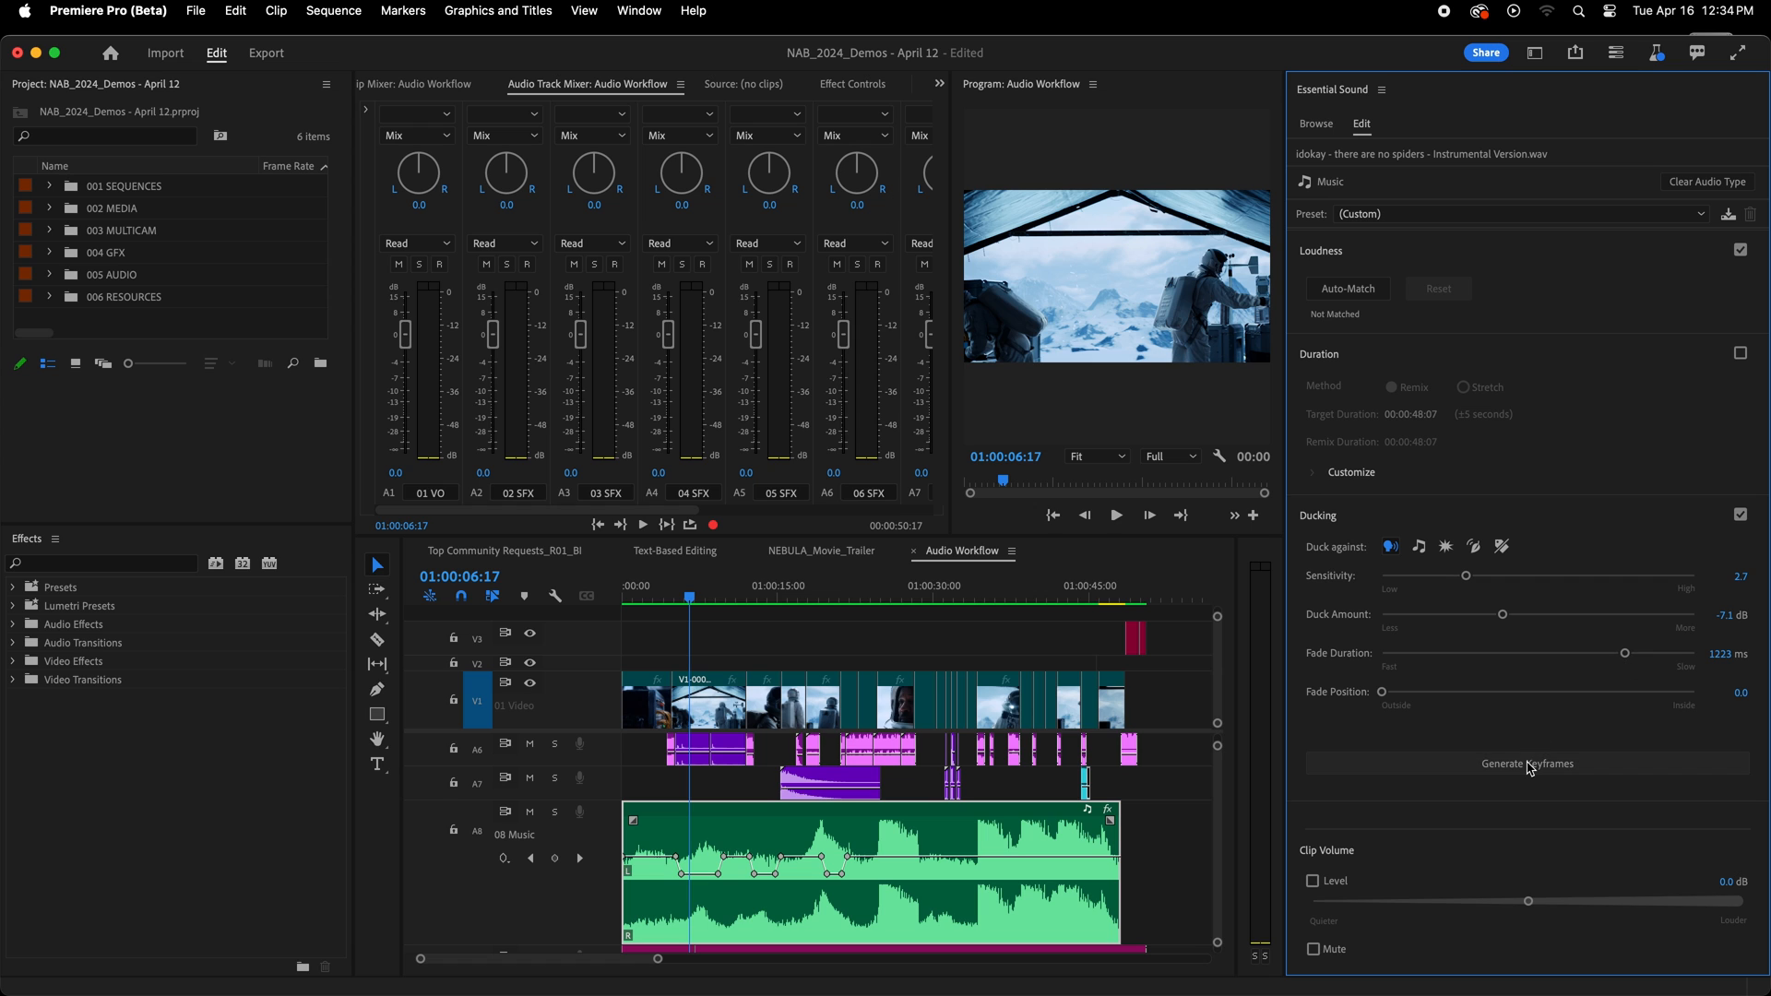
{"action": "left_click", "coordinate": [1525, 761]}
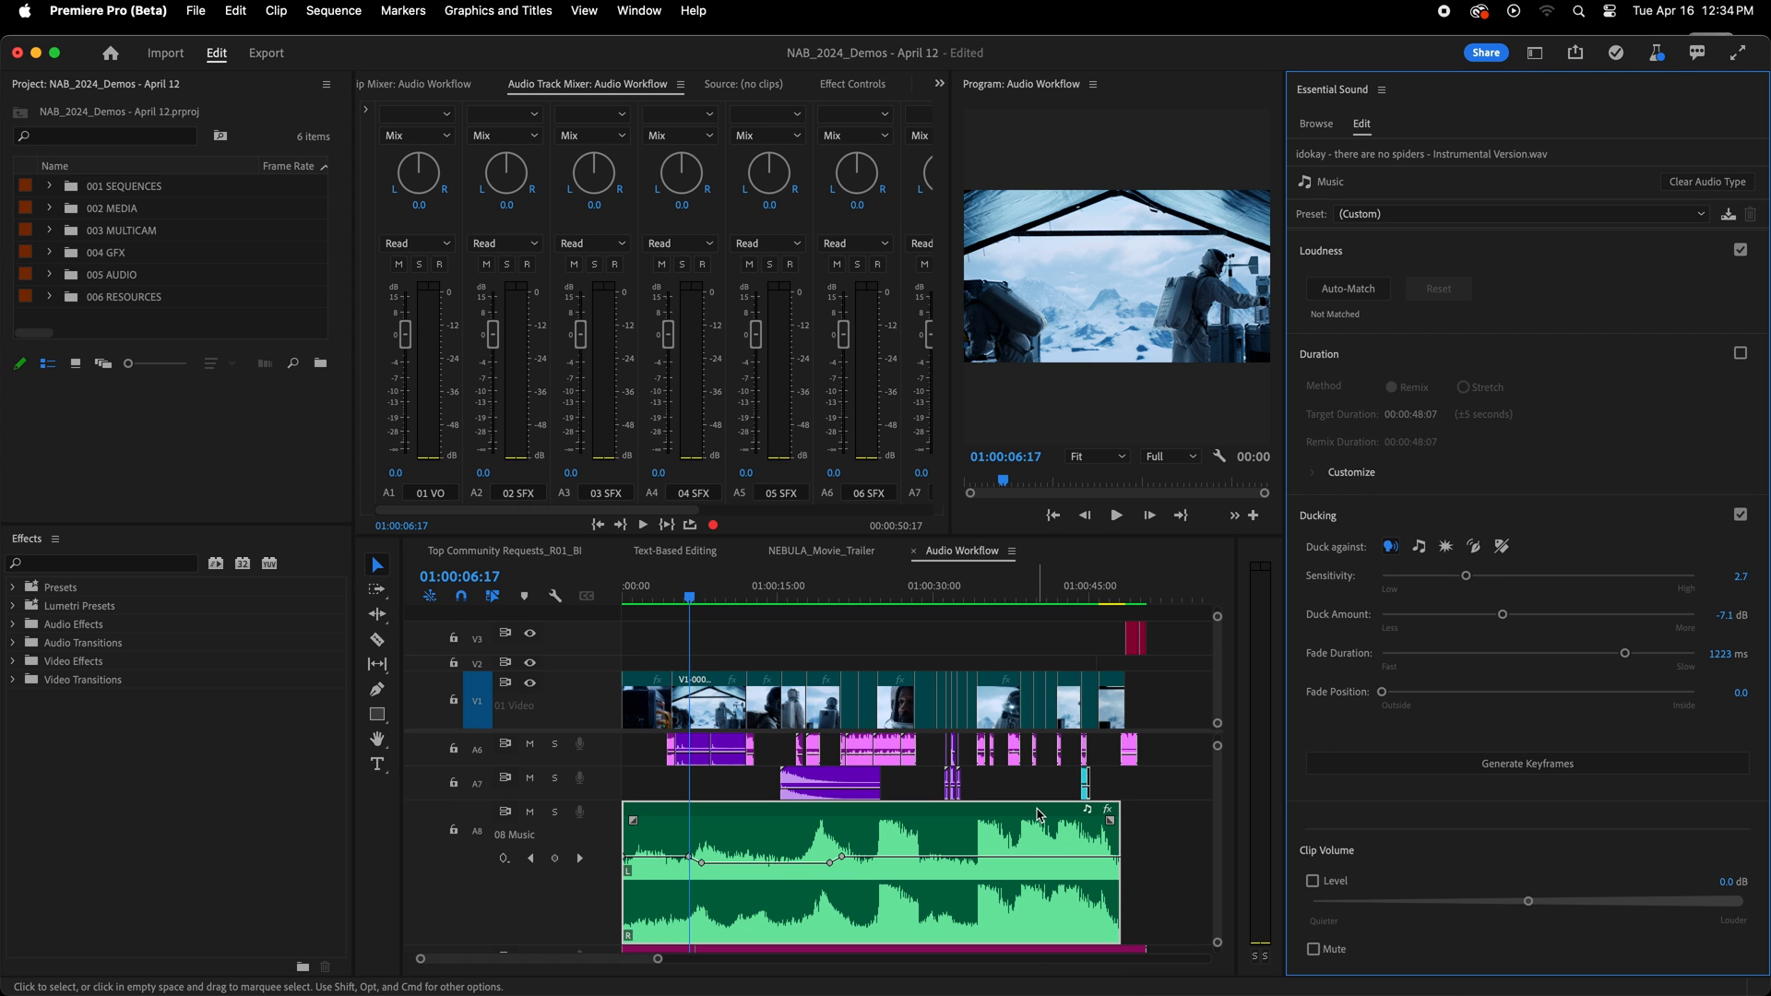
{"action": "mouse_move", "coordinate": [1012, 817]}
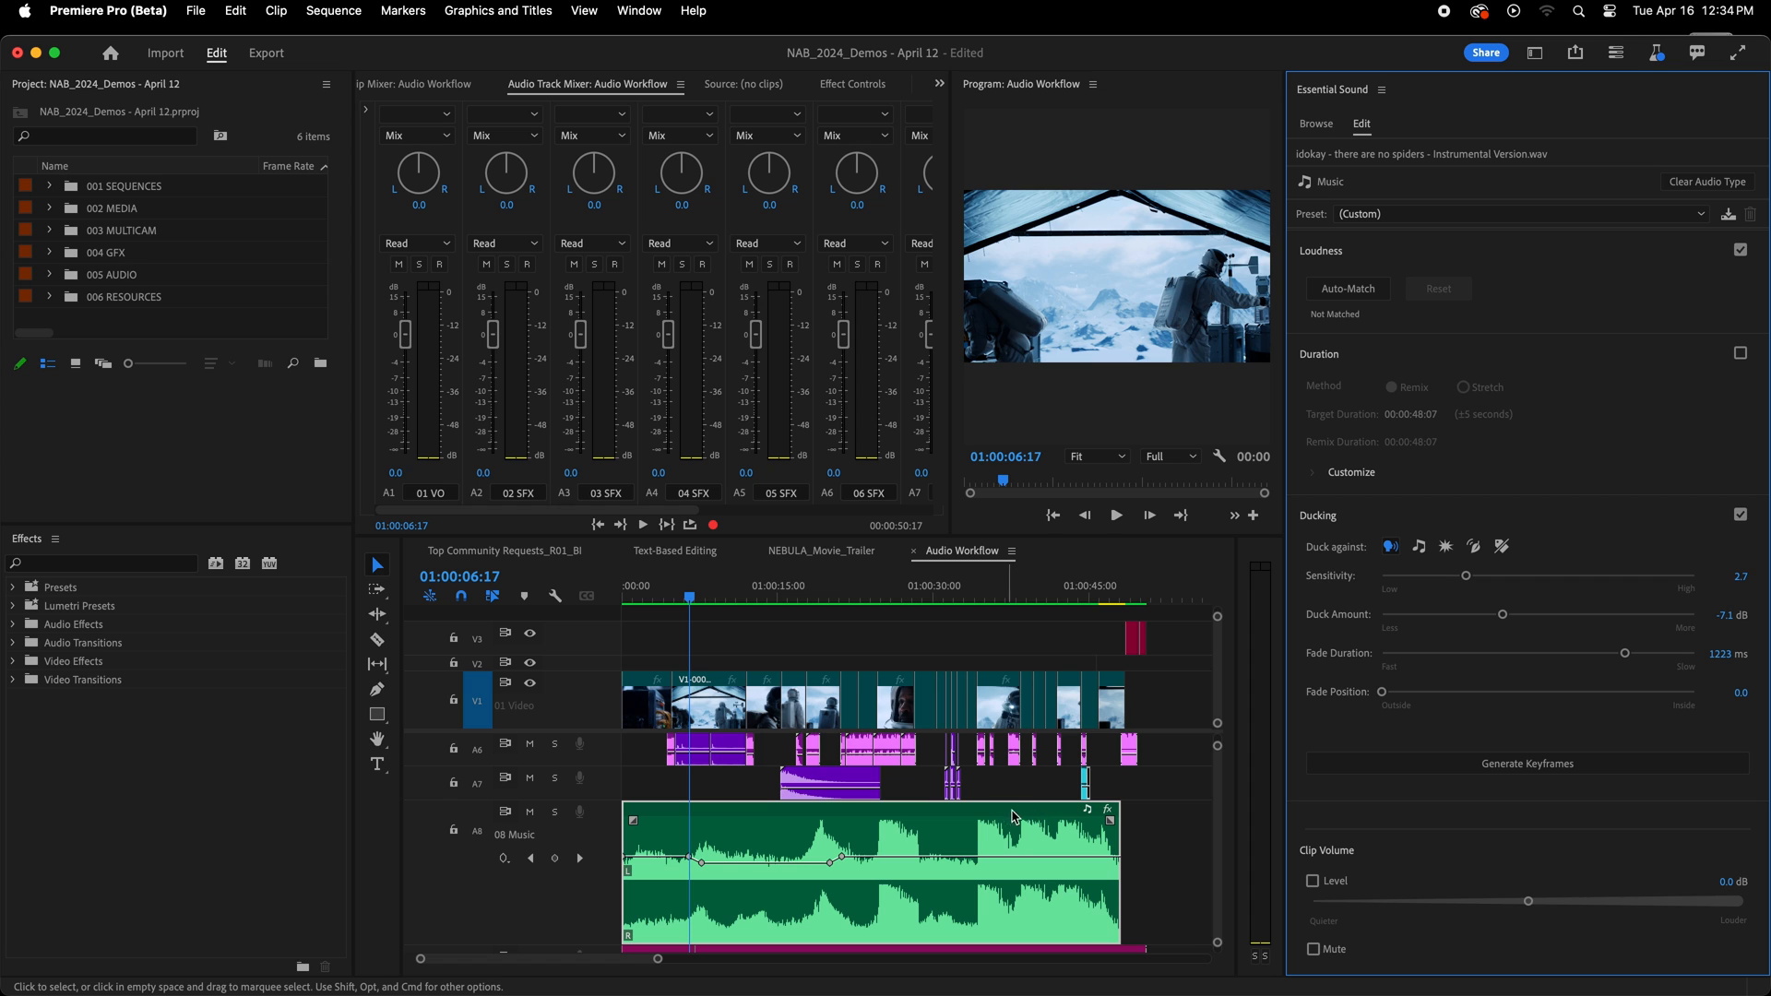
{"action": "left_click_drag", "start_coordinate": [1624, 653], "coordinate": [1548, 653]}
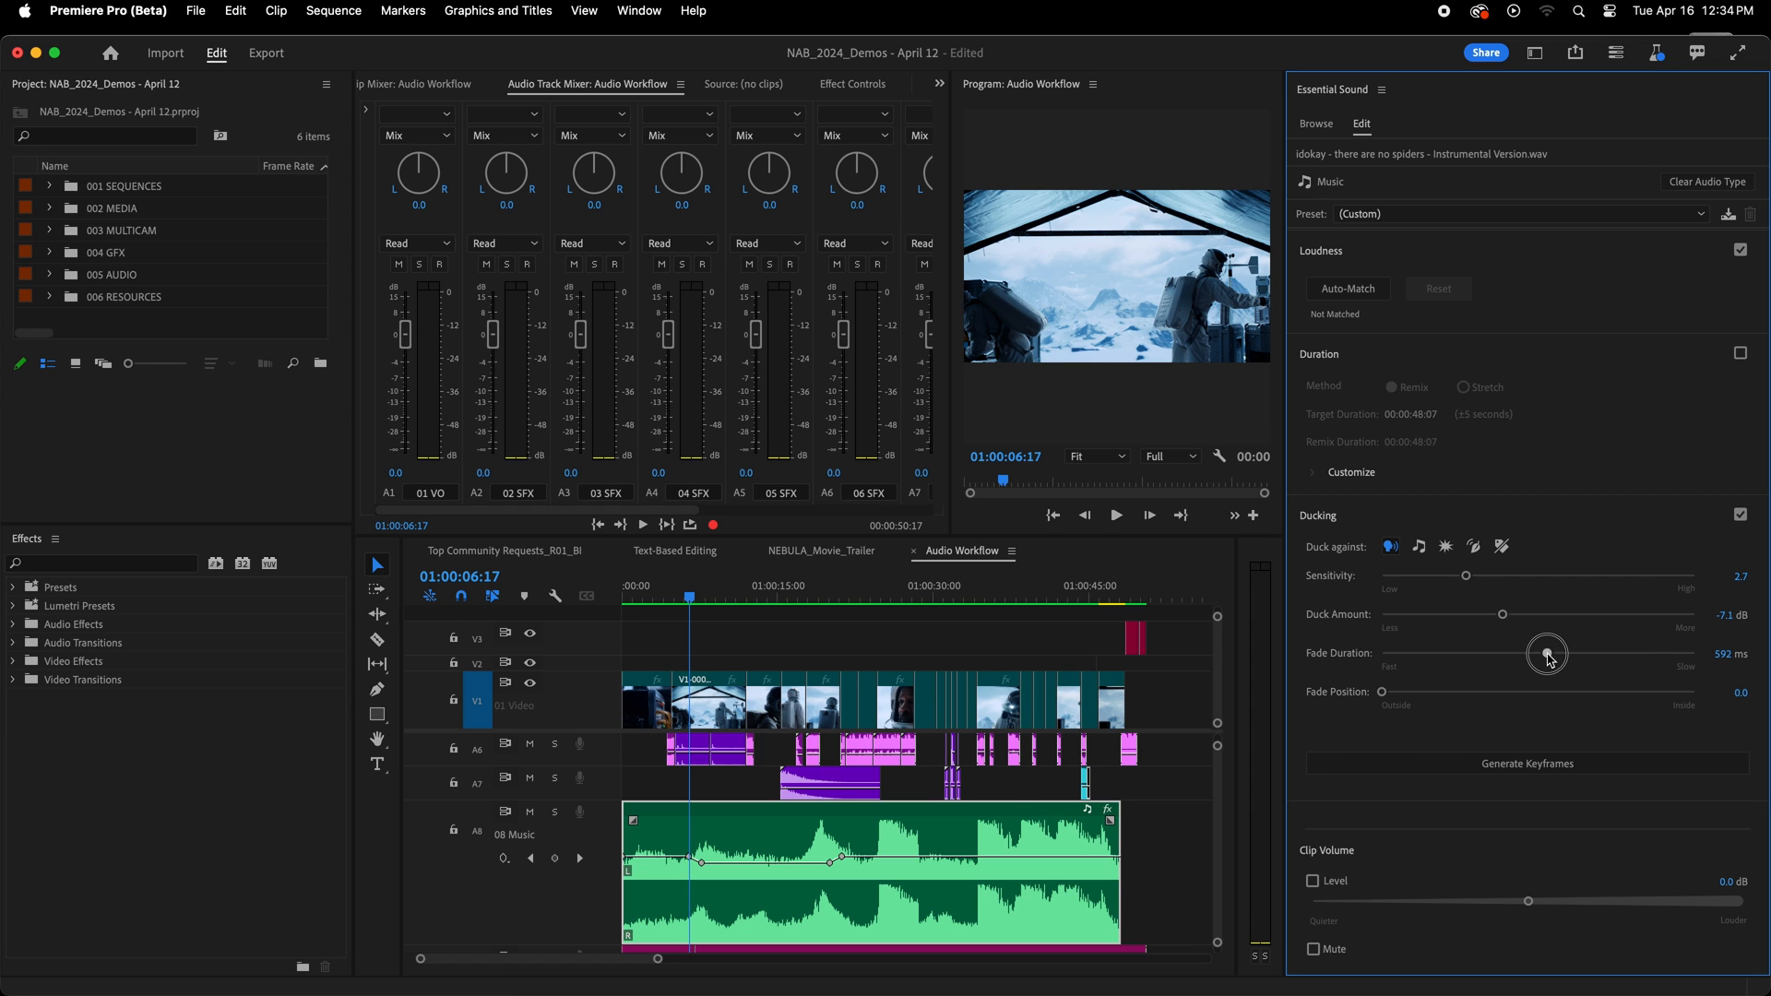